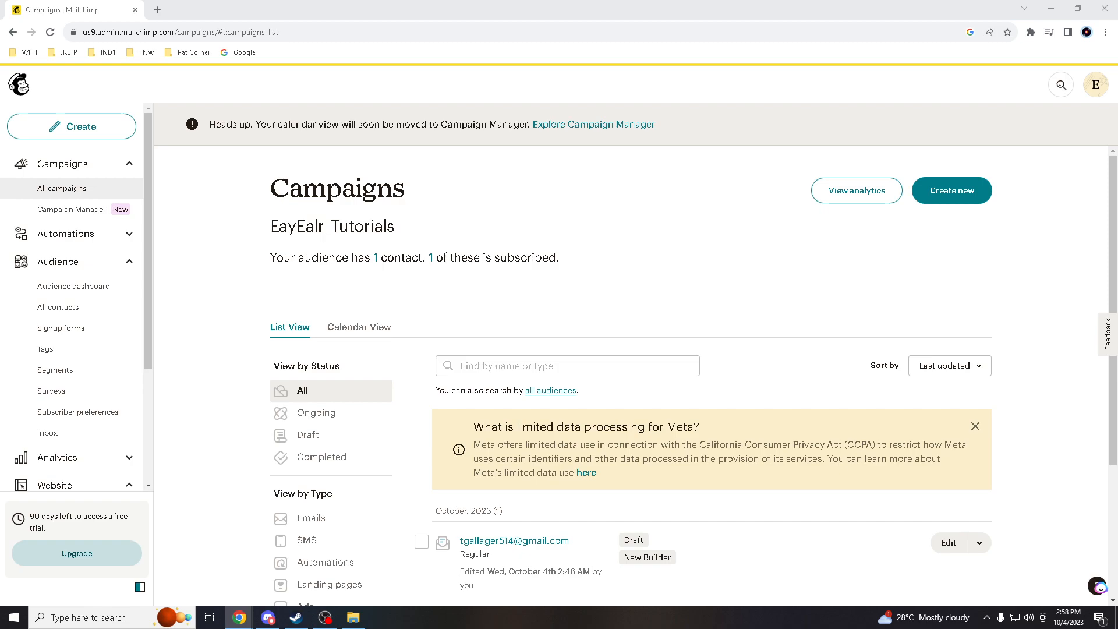
{"action": "mouse_move", "coordinate": [308, 318]}
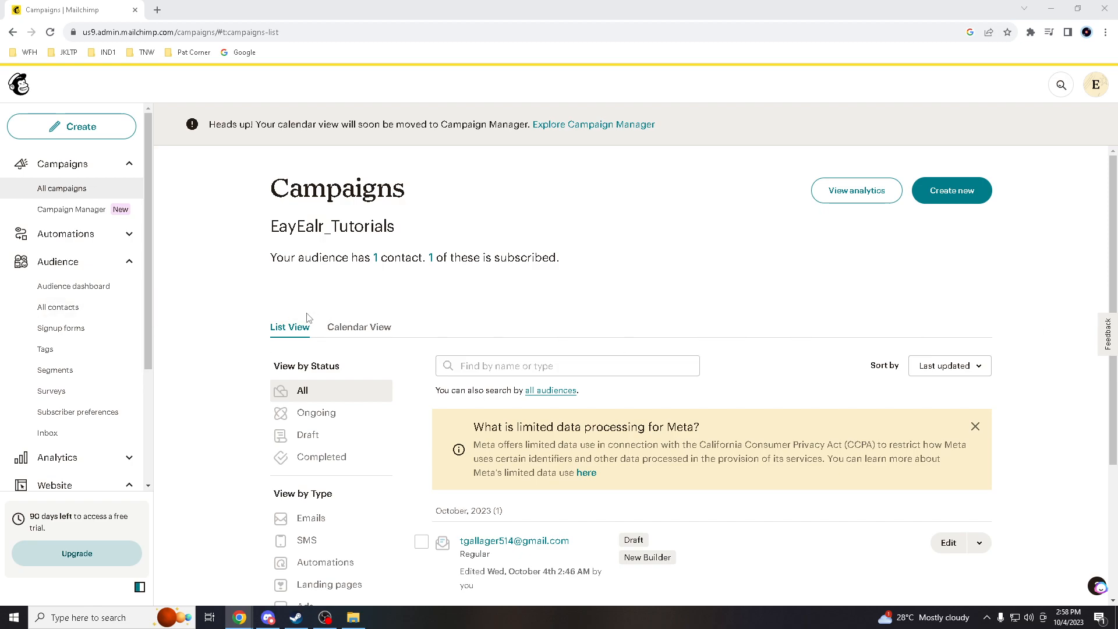
{"action": "mouse_move", "coordinate": [207, 319]}
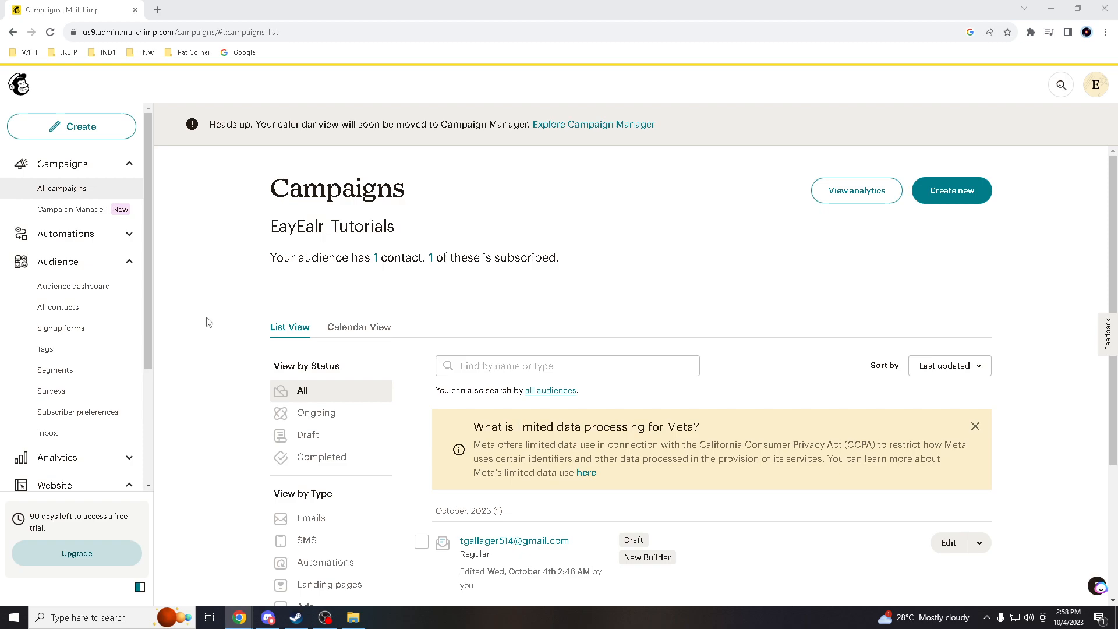
{"action": "mouse_move", "coordinate": [180, 321]}
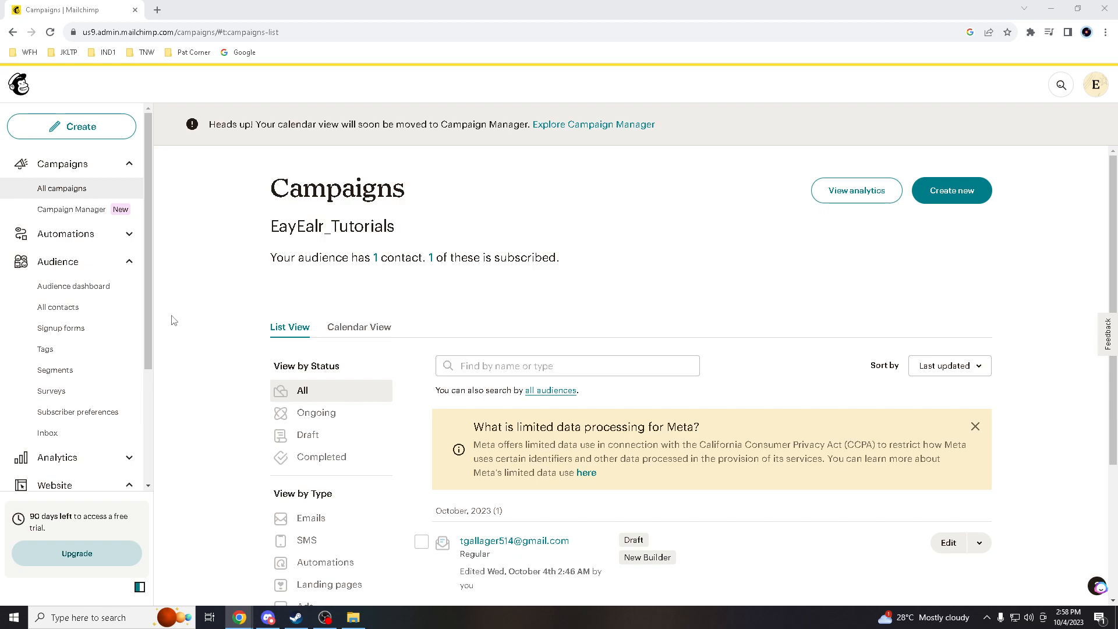
{"action": "mouse_move", "coordinate": [206, 318]}
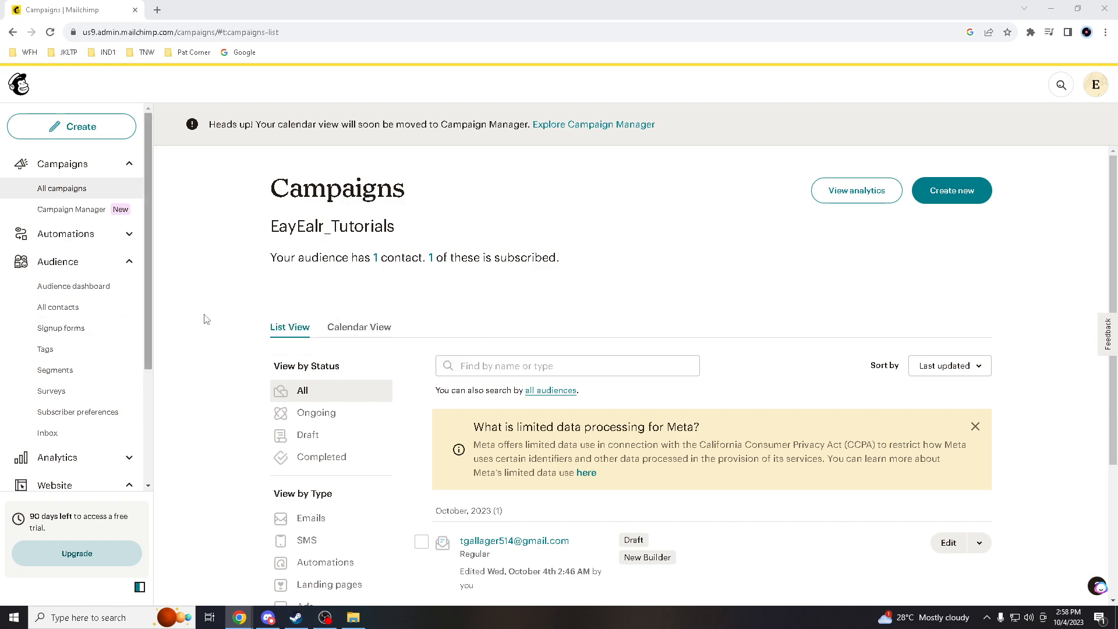
Scroll through the Campaigns page and sidebar toward the Audience section
{"action": "scroll", "scroll_direction": "down", "scroll_amount": 3}
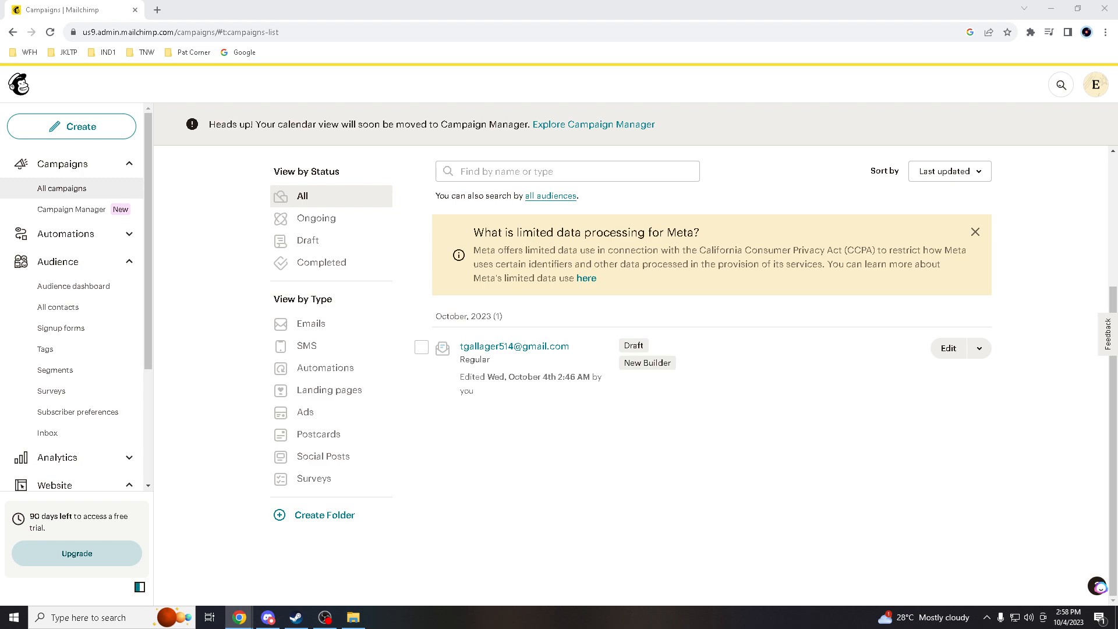
{"action": "mouse_move", "coordinate": [206, 336]}
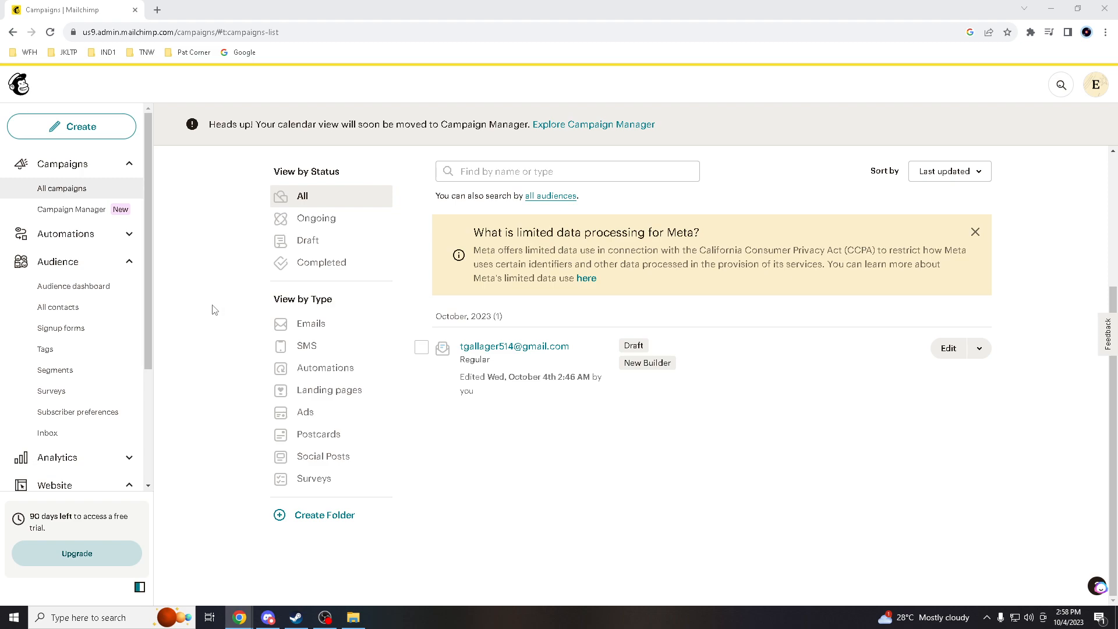
{"action": "mouse_move", "coordinate": [212, 306]}
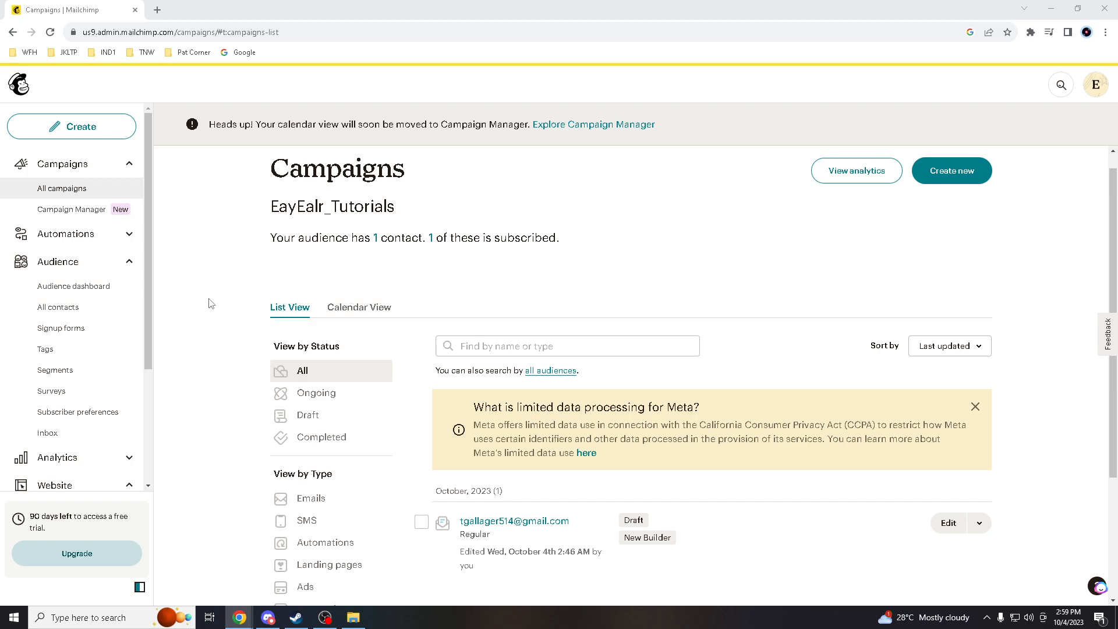
{"action": "scroll", "scroll_direction": "down", "scroll_amount": 3}
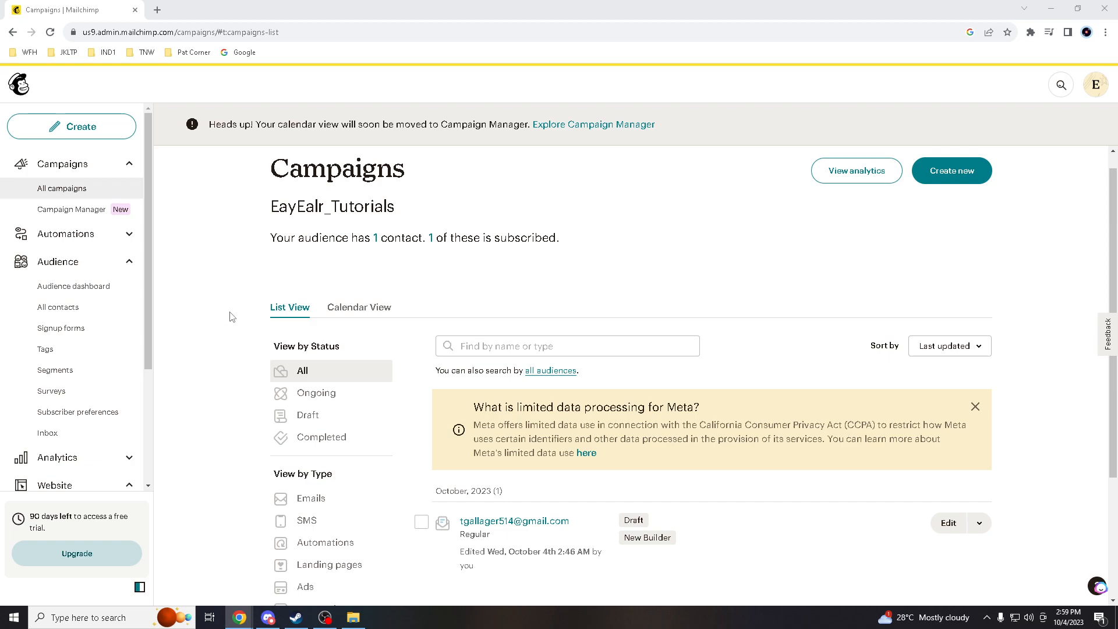
{"action": "mouse_move", "coordinate": [577, 309]}
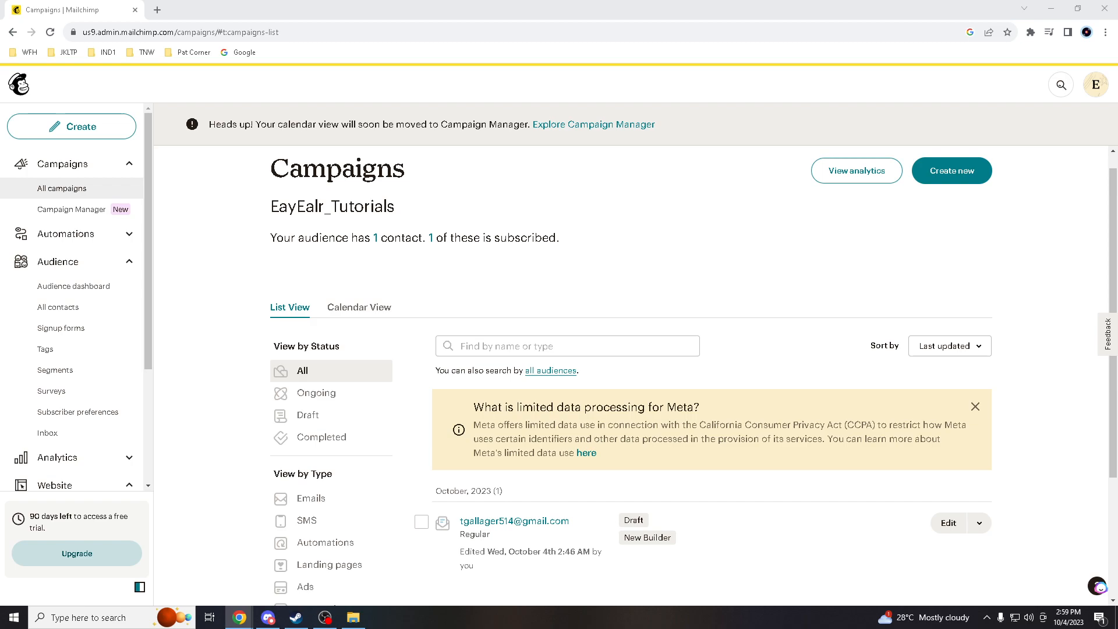
{"action": "mouse_move", "coordinate": [230, 383]}
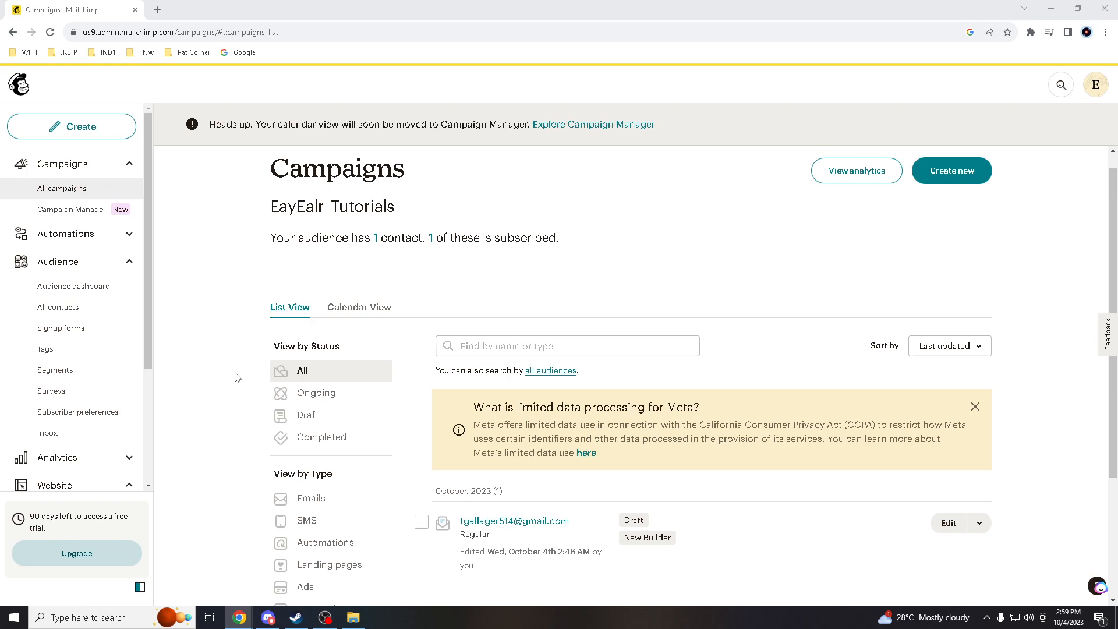
{"action": "scroll", "scroll_direction": "down", "scroll_amount": 3}
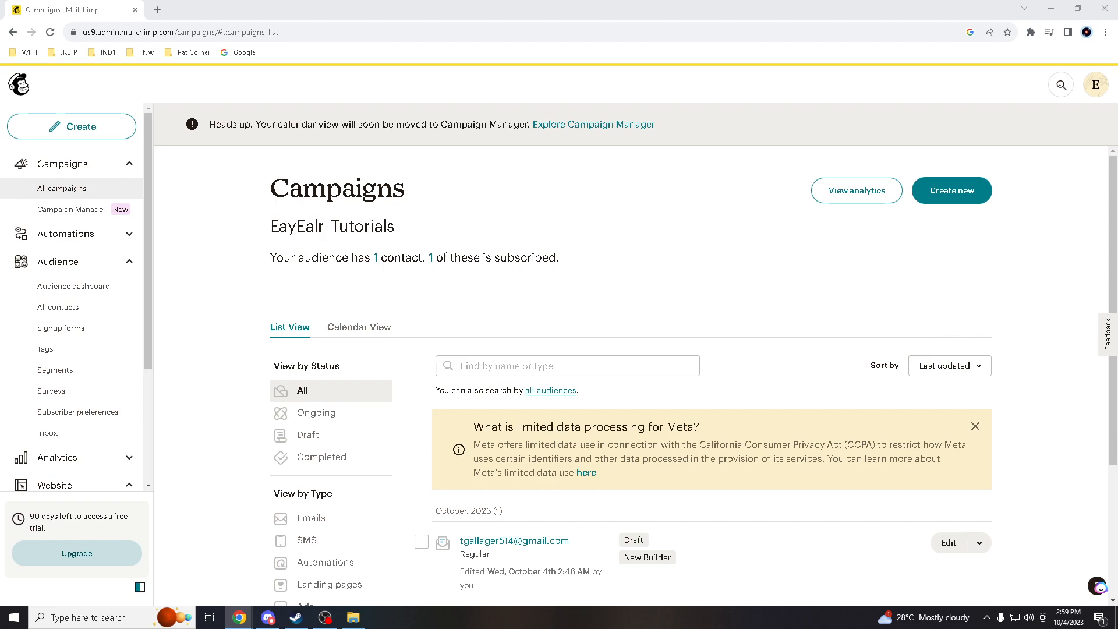
{"action": "mouse_move", "coordinate": [201, 408]}
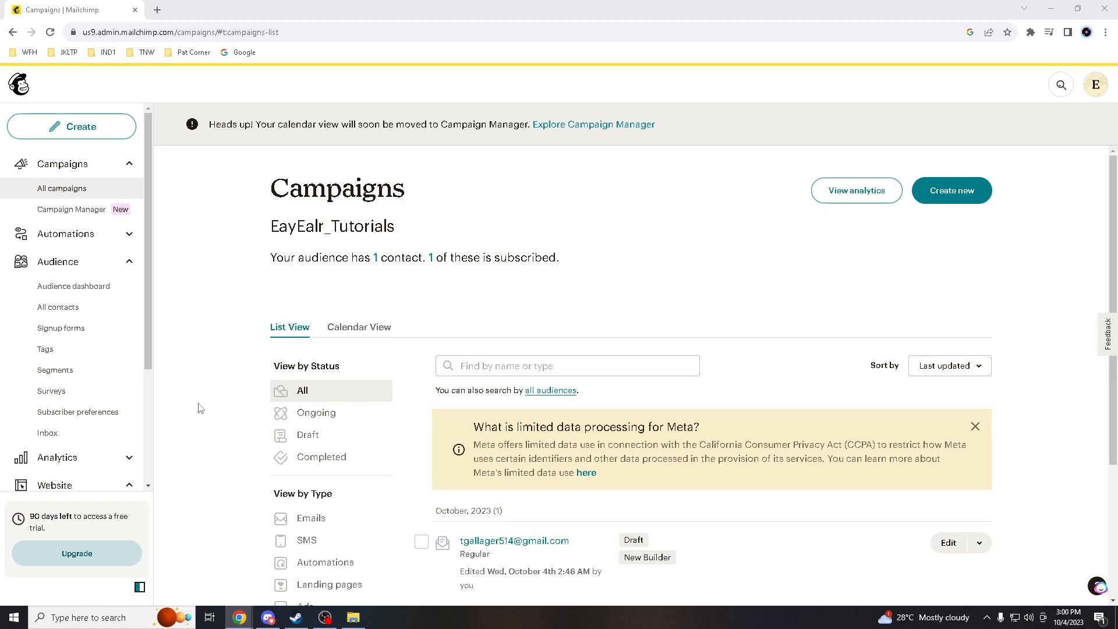
{"action": "mouse_move", "coordinate": [54, 370]}
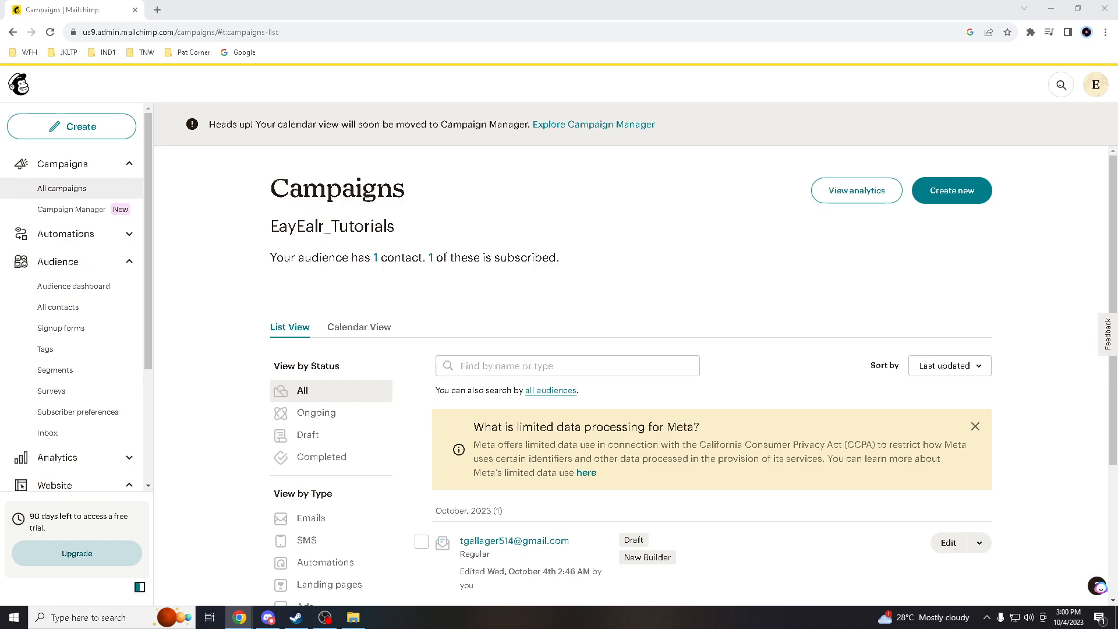
{"action": "mouse_move", "coordinate": [77, 412]}
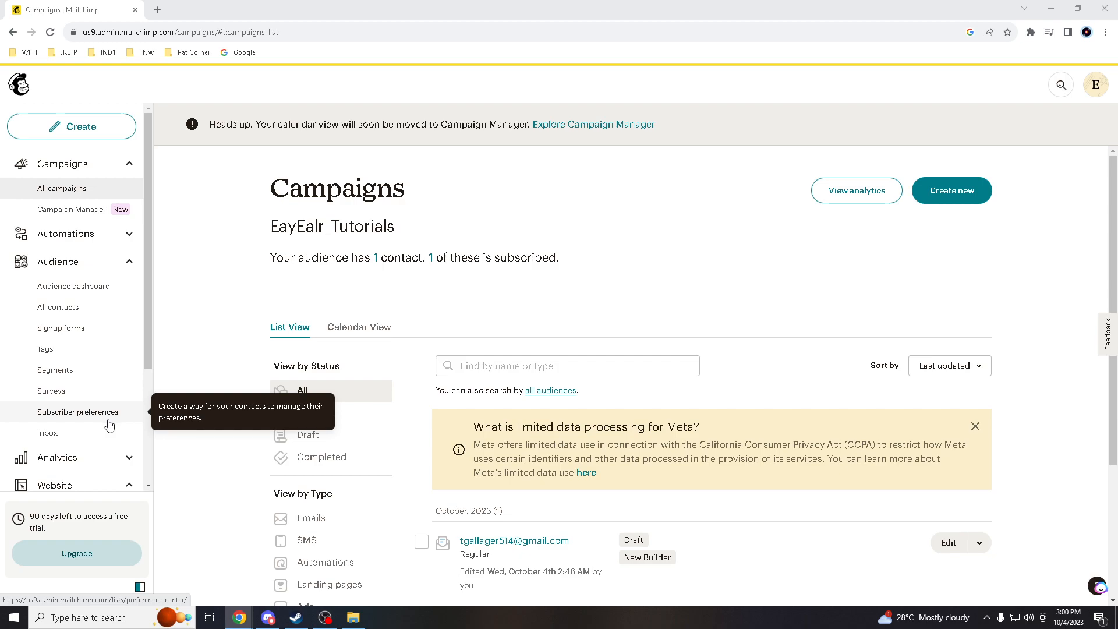
{"action": "mouse_move", "coordinate": [108, 432]}
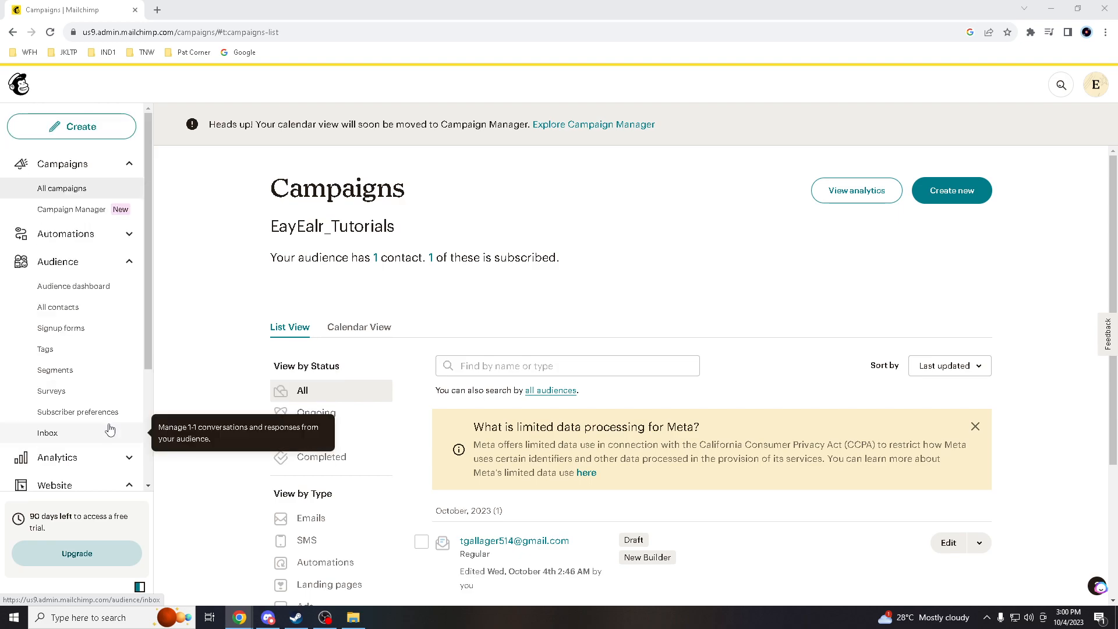
{"action": "mouse_move", "coordinate": [103, 435]}
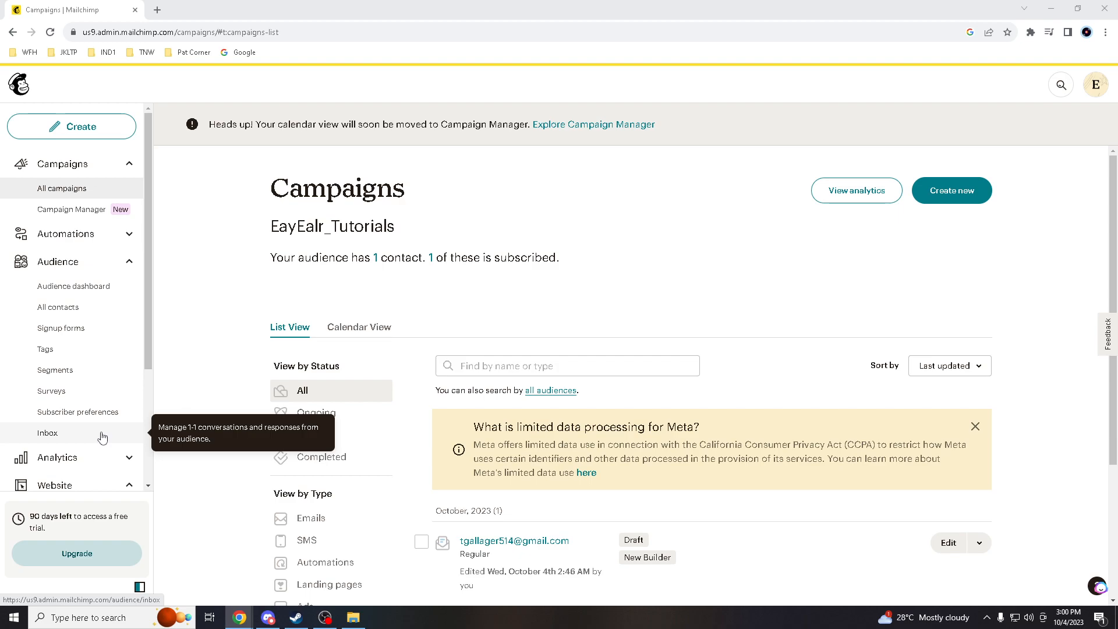
{"action": "mouse_move", "coordinate": [77, 411]}
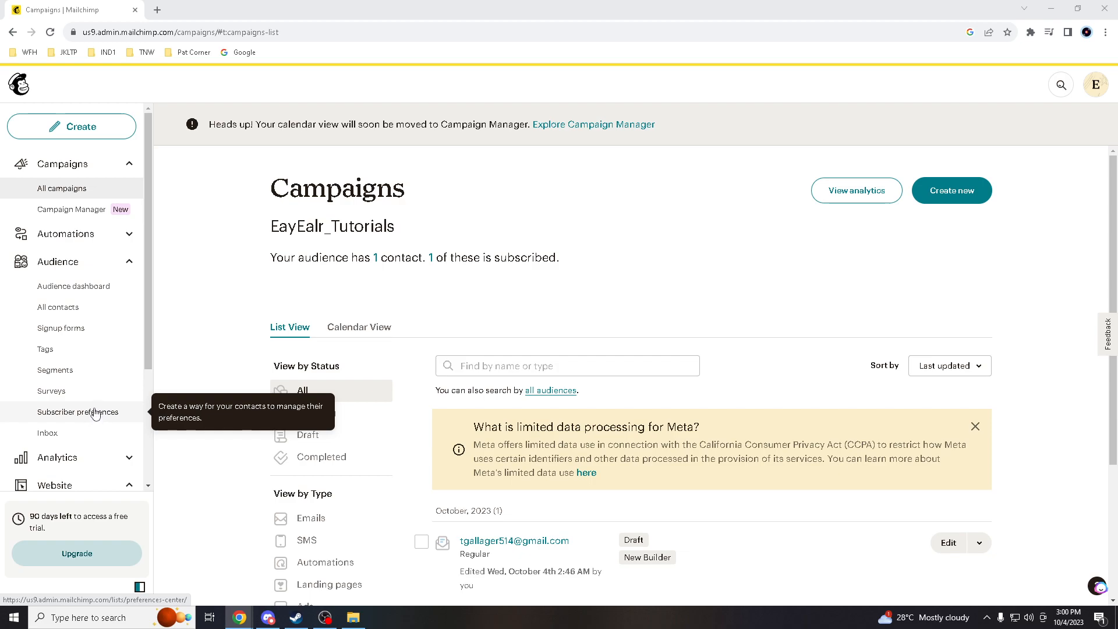
{"action": "mouse_move", "coordinate": [276, 321]}
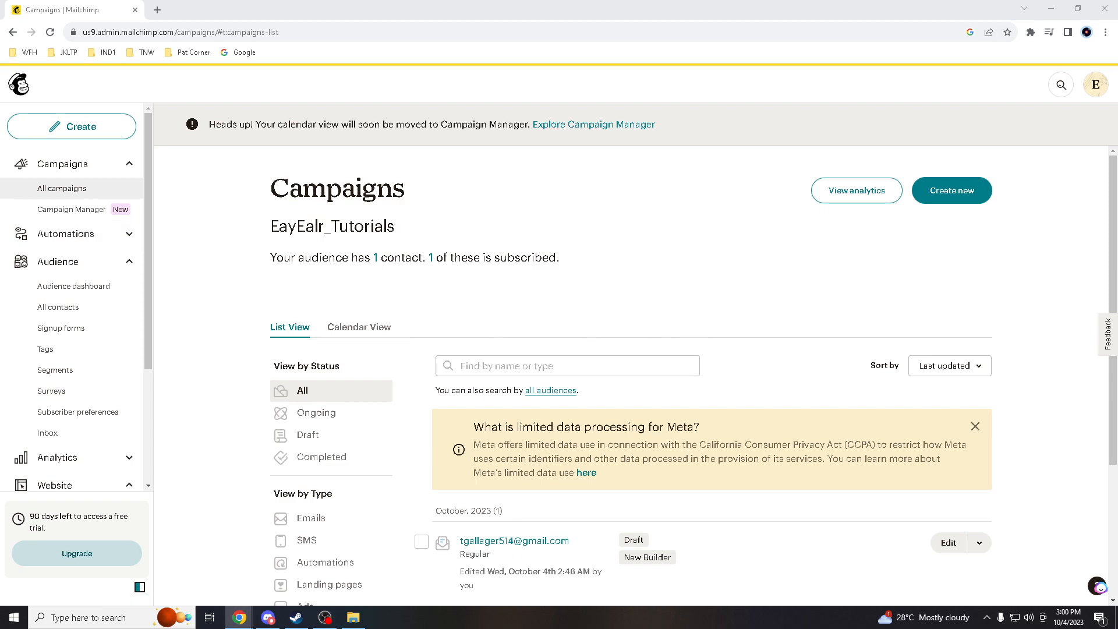
{"action": "mouse_move", "coordinate": [57, 261]}
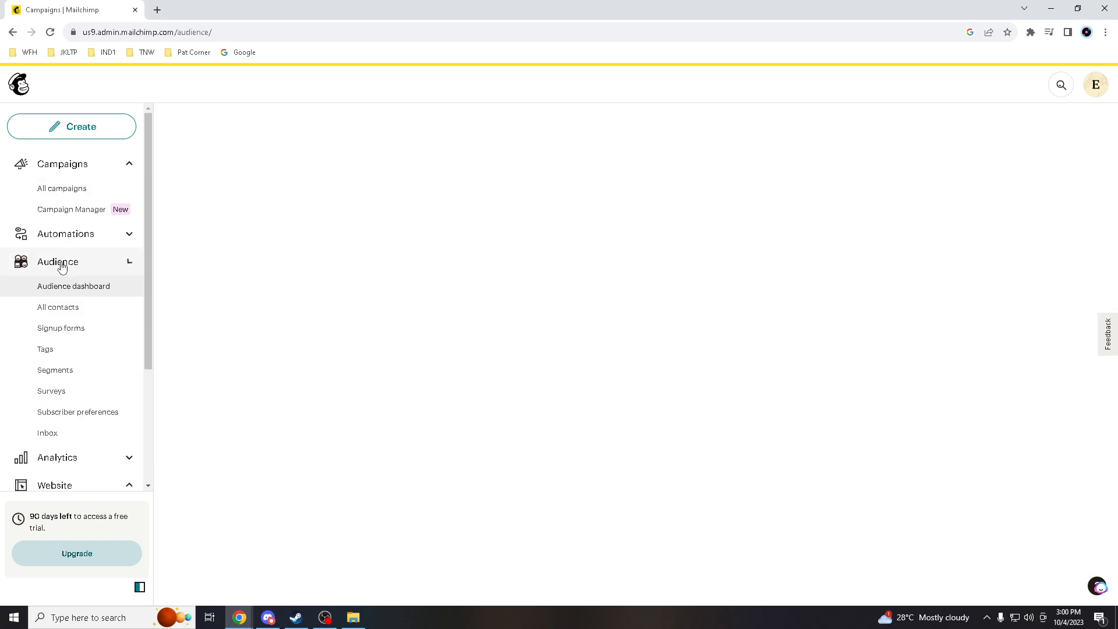
Go to Audience > All contacts, select Easy Earl and open his profile
{"action": "left_click", "coordinate": [74, 286]}
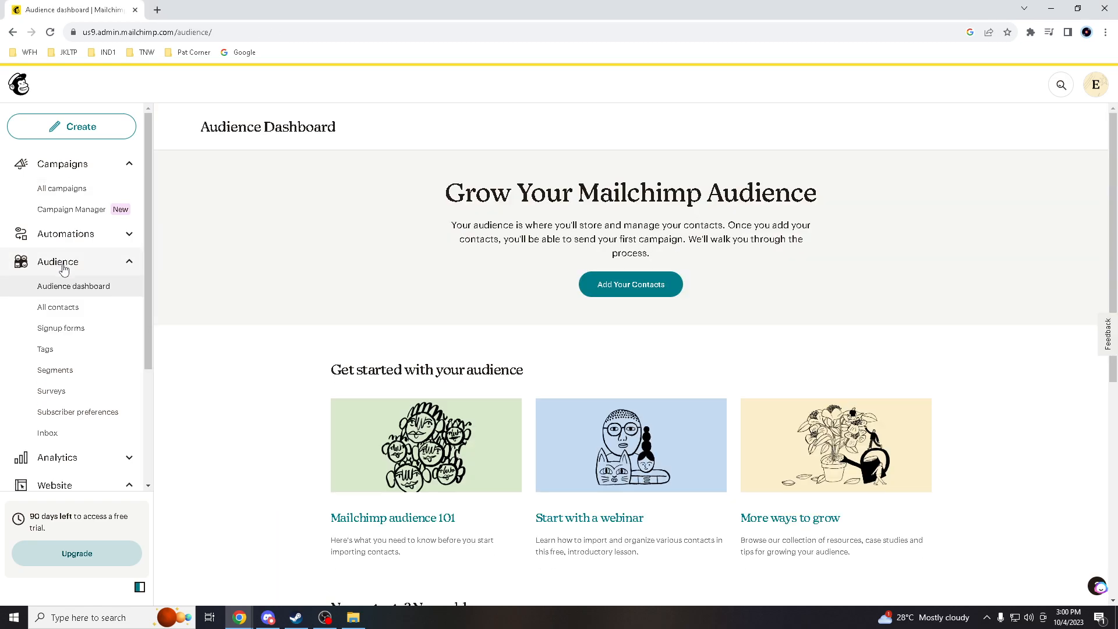
{"action": "left_click", "coordinate": [58, 307]}
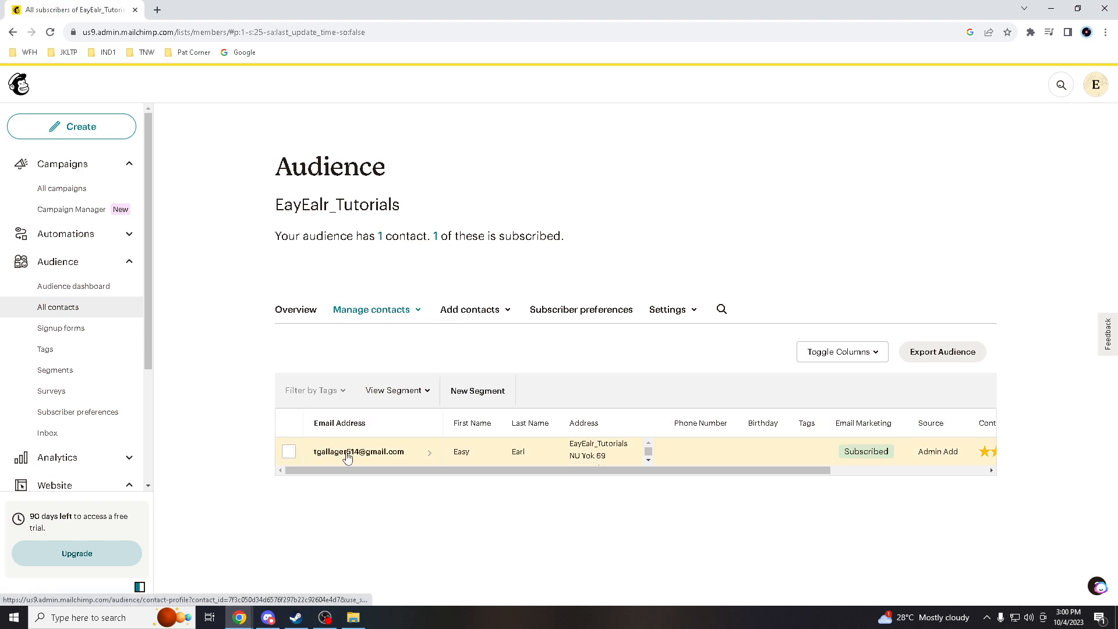
{"action": "left_click", "coordinate": [288, 451]}
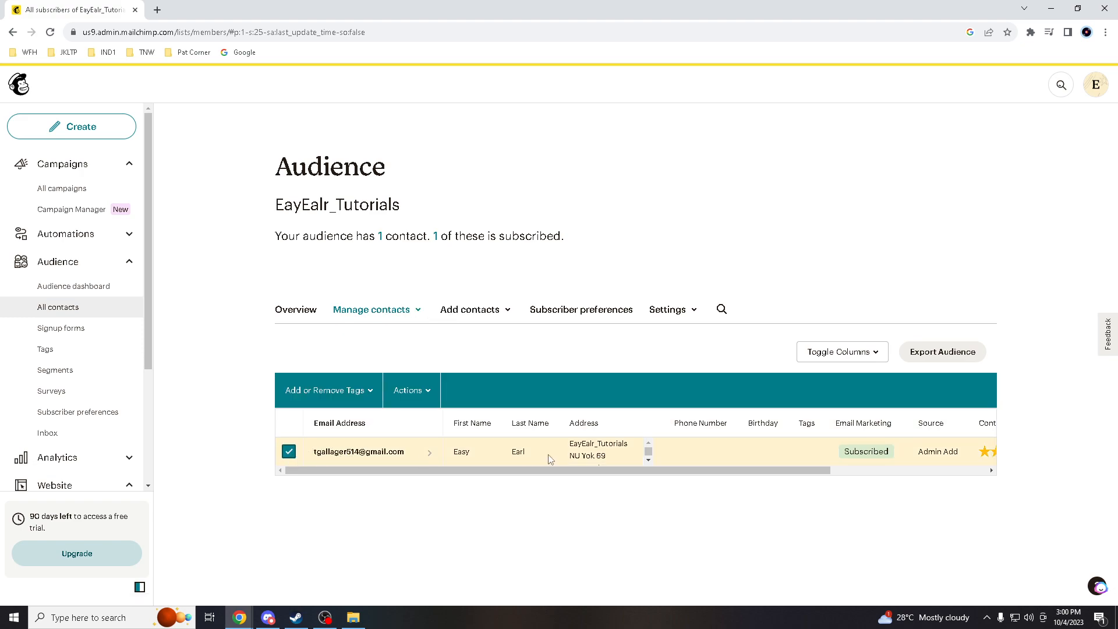
{"action": "mouse_move", "coordinate": [979, 435]}
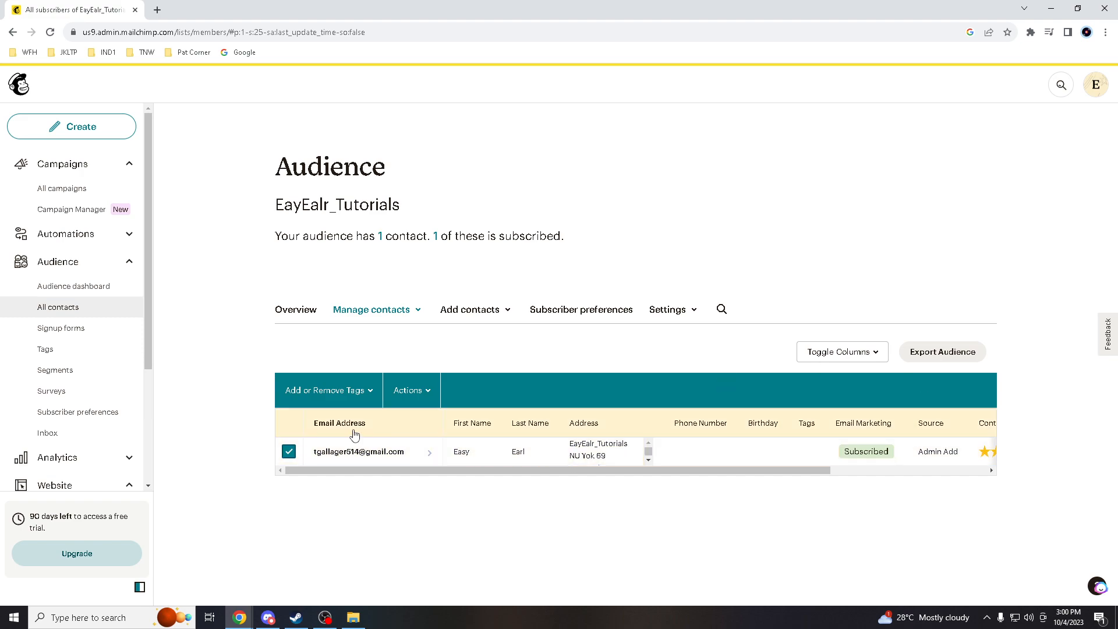
{"action": "left_click", "coordinate": [359, 451]}
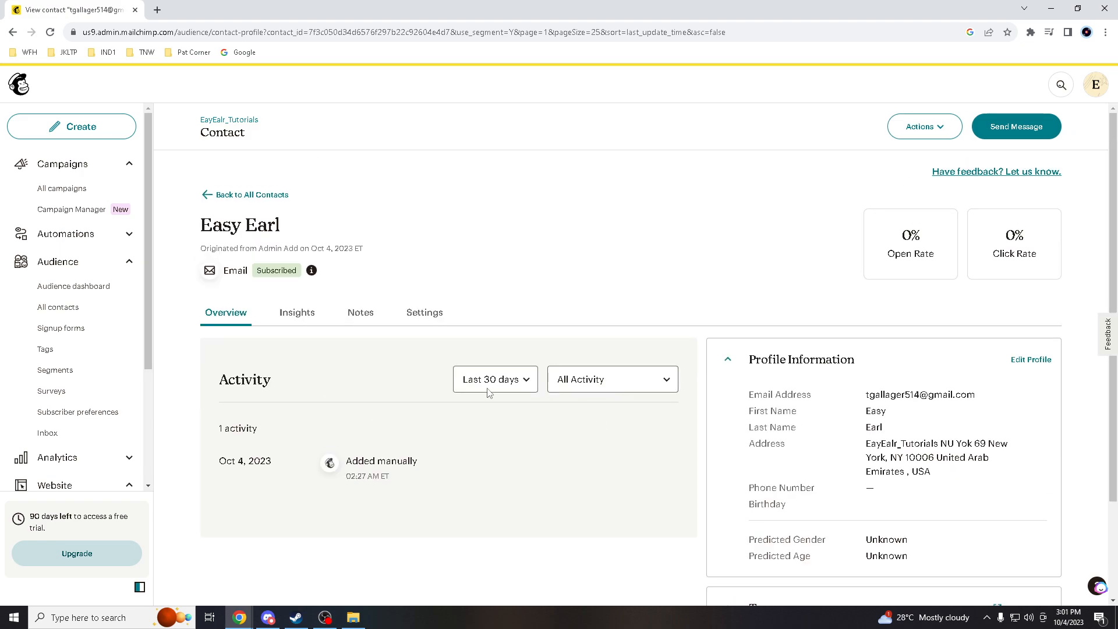
View Easy Earl's Insights tab, then return to All contacts
{"action": "left_click", "coordinate": [296, 312]}
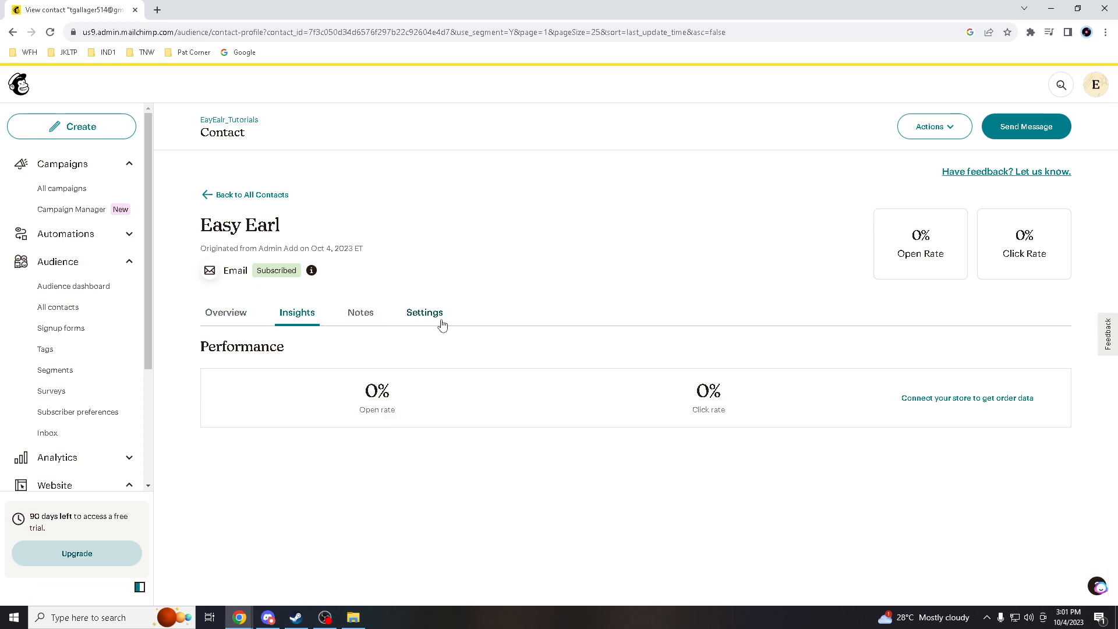
{"action": "left_click", "coordinate": [360, 312]}
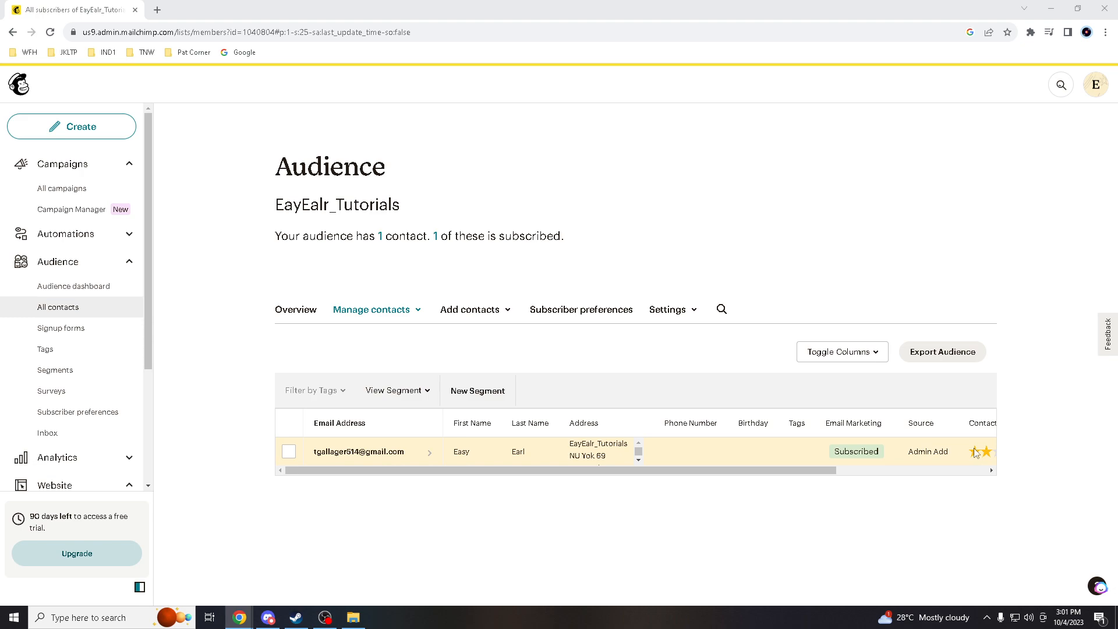
{"action": "left_click", "coordinate": [988, 451]}
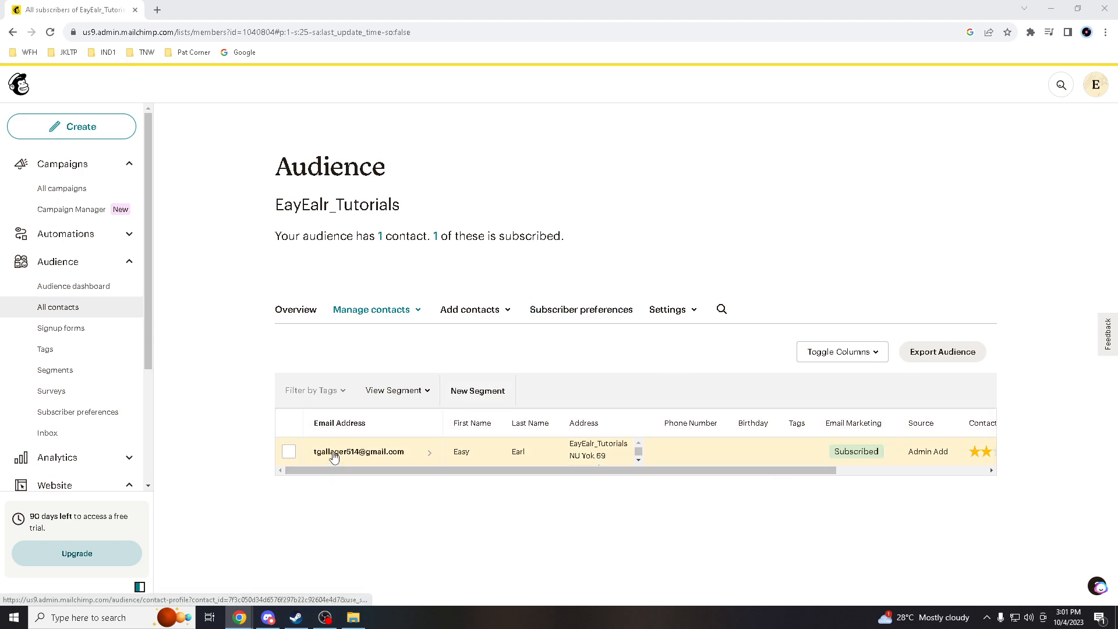
{"action": "mouse_move", "coordinate": [752, 305]}
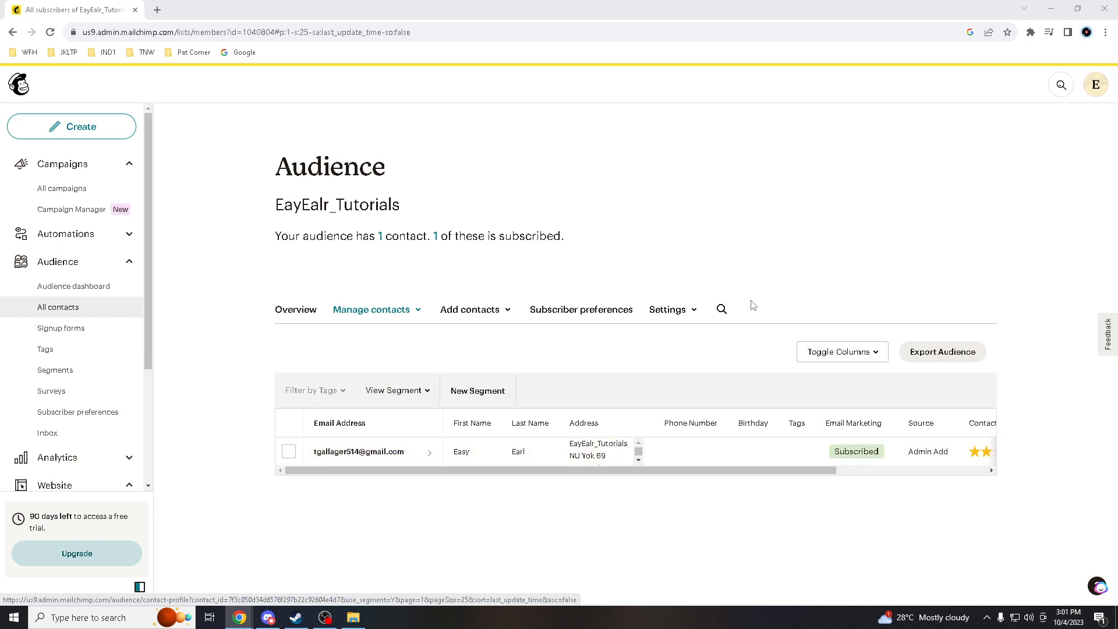
Open Settings > Audience name and defaults for the audience
{"action": "left_click", "coordinate": [668, 309]}
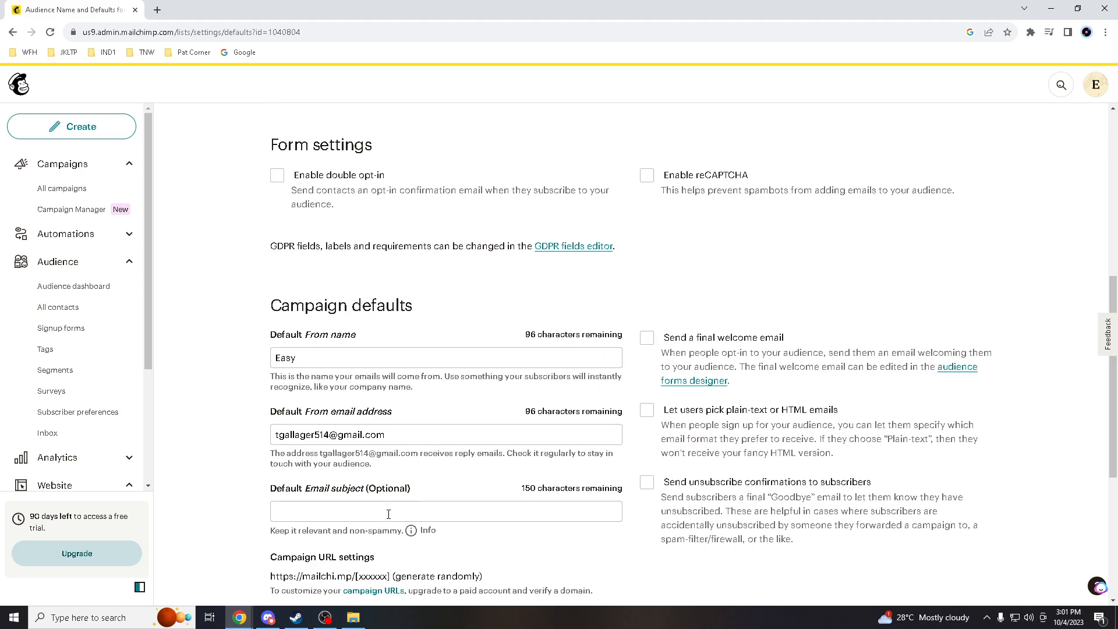
{"action": "mouse_move", "coordinate": [483, 511]}
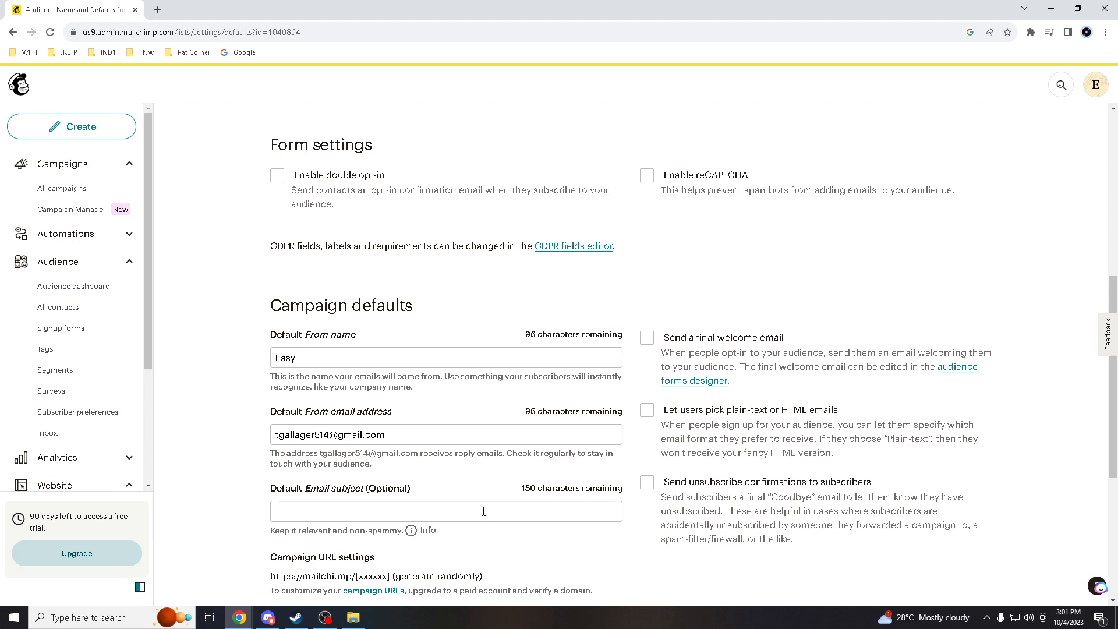
Select the empty Default Email subject field under Campaign defaults
{"action": "left_click", "coordinate": [446, 510]}
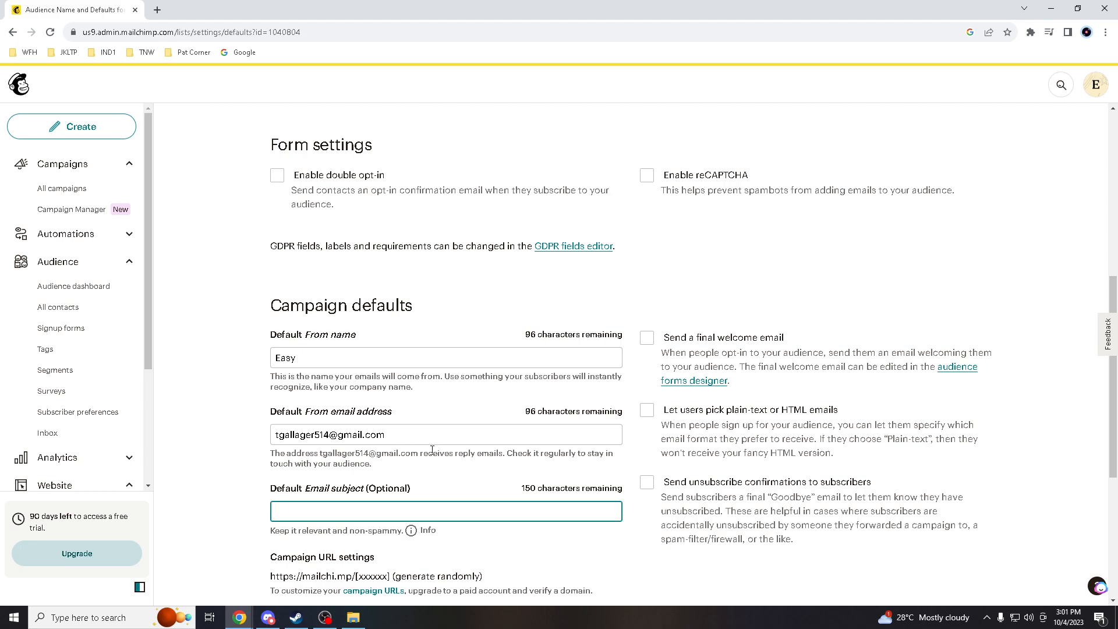
{"action": "mouse_move", "coordinate": [240, 497]}
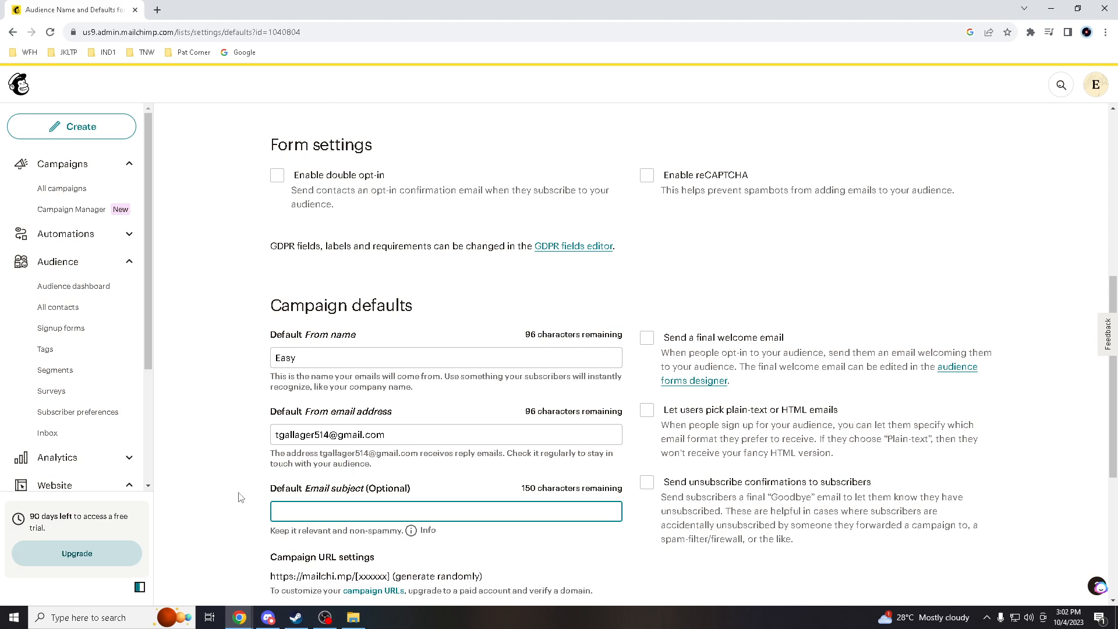
Scroll the sidebar down and open the Website dashboard
{"action": "scroll", "scroll_direction": "down", "scroll_amount": 3}
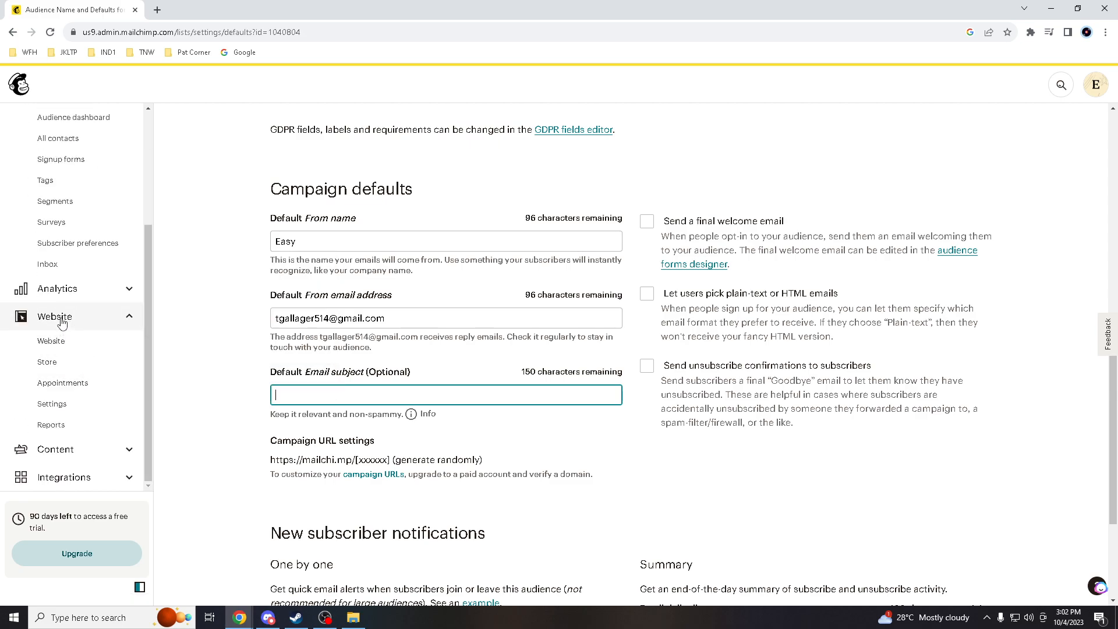
{"action": "mouse_move", "coordinate": [51, 326]}
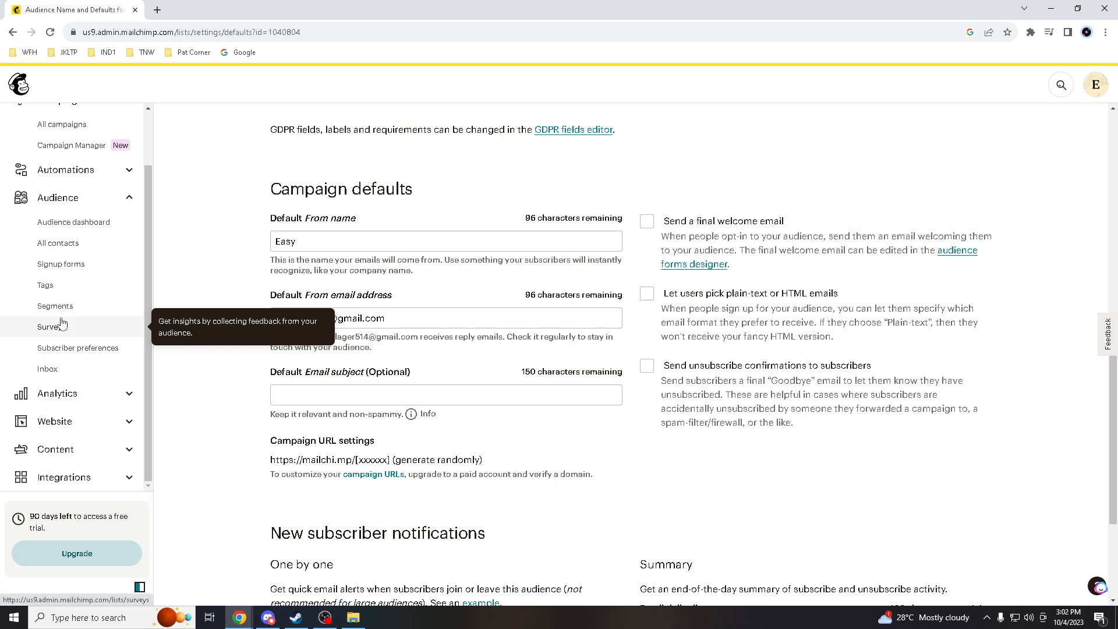
{"action": "mouse_move", "coordinate": [50, 426]}
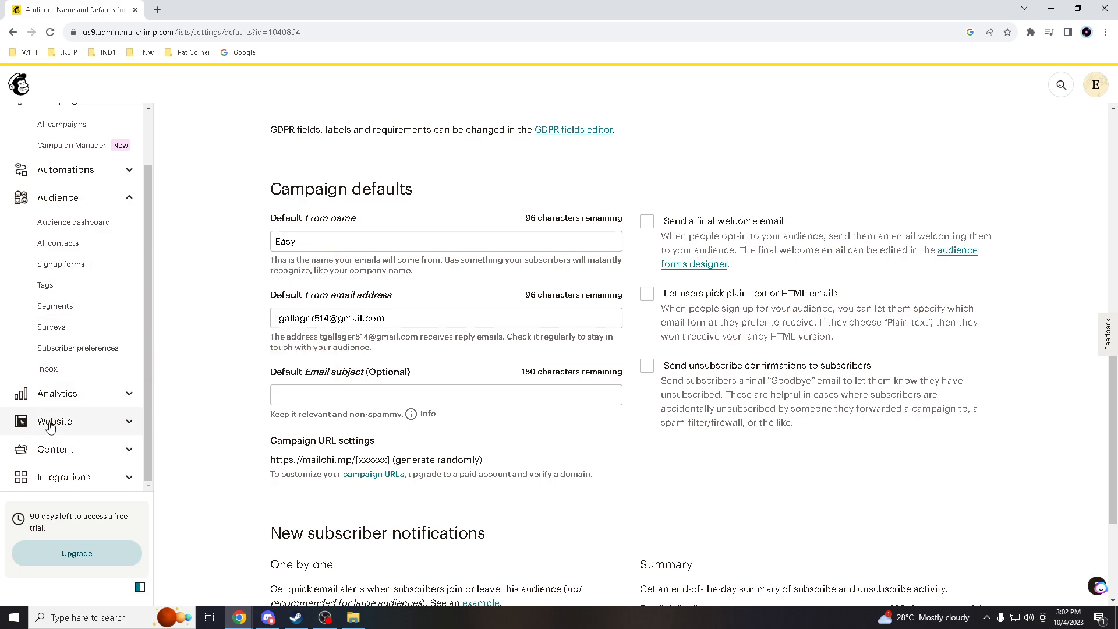
{"action": "left_click", "coordinate": [54, 420]}
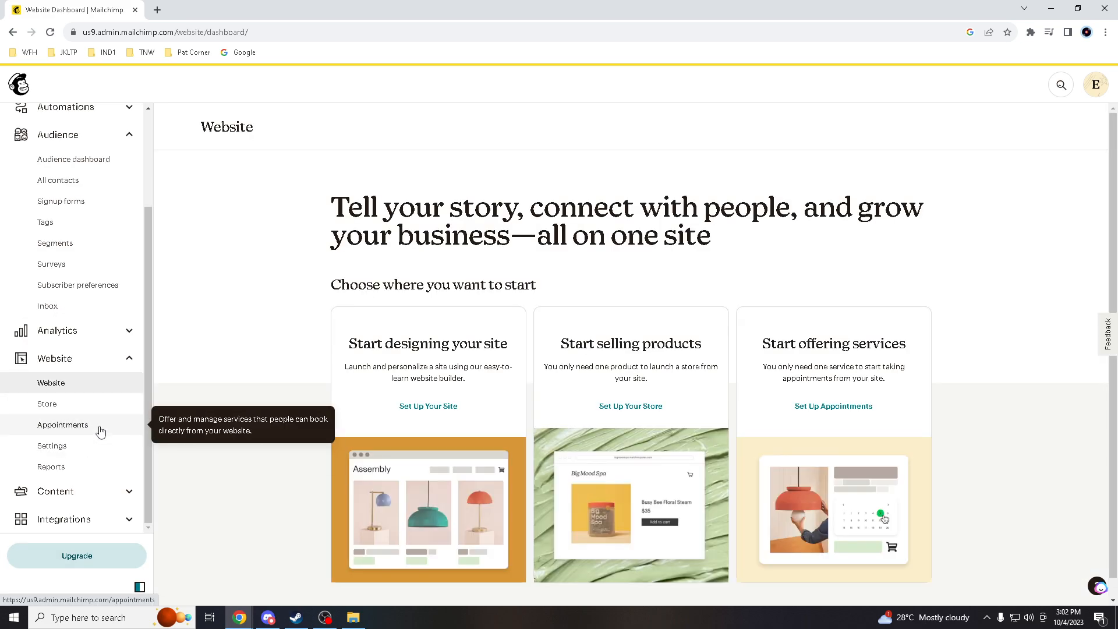
{"action": "mouse_move", "coordinate": [47, 404]}
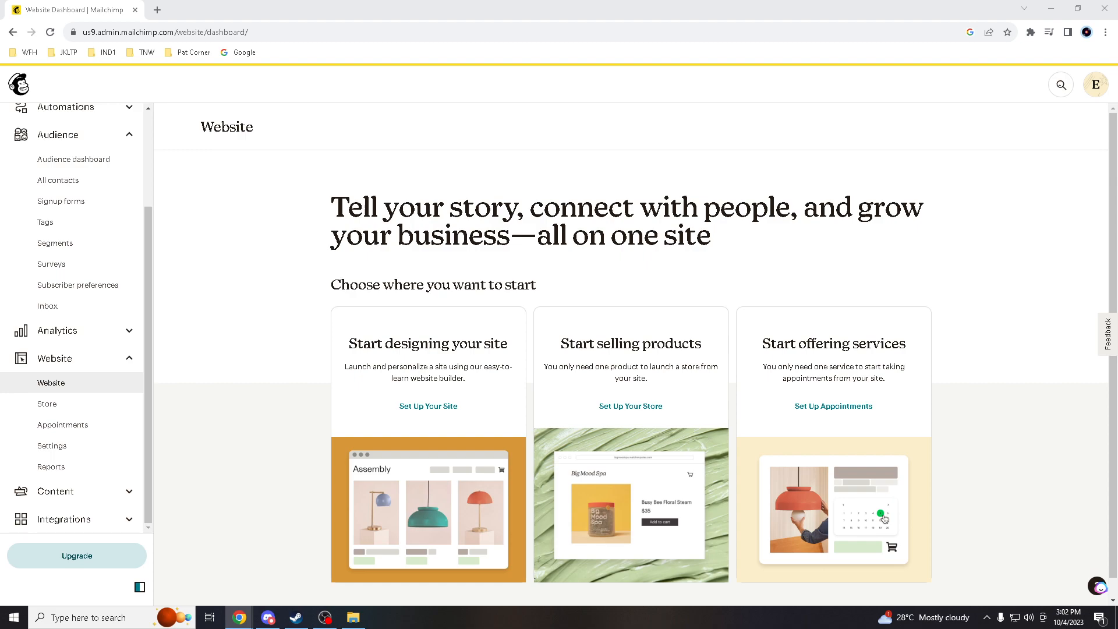
{"action": "mouse_move", "coordinate": [1060, 402]}
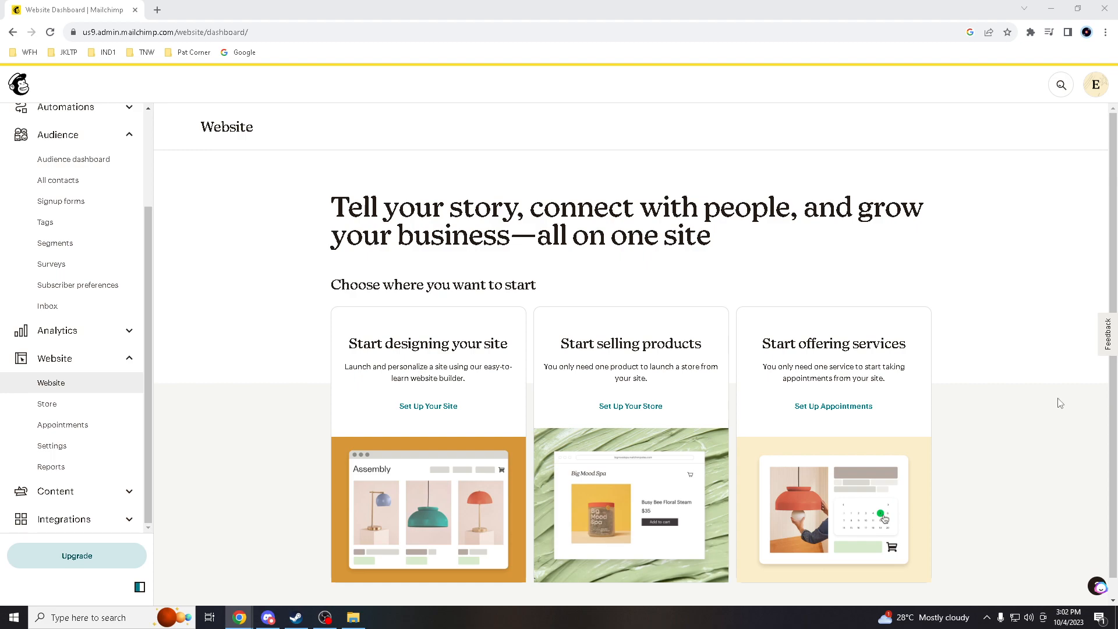